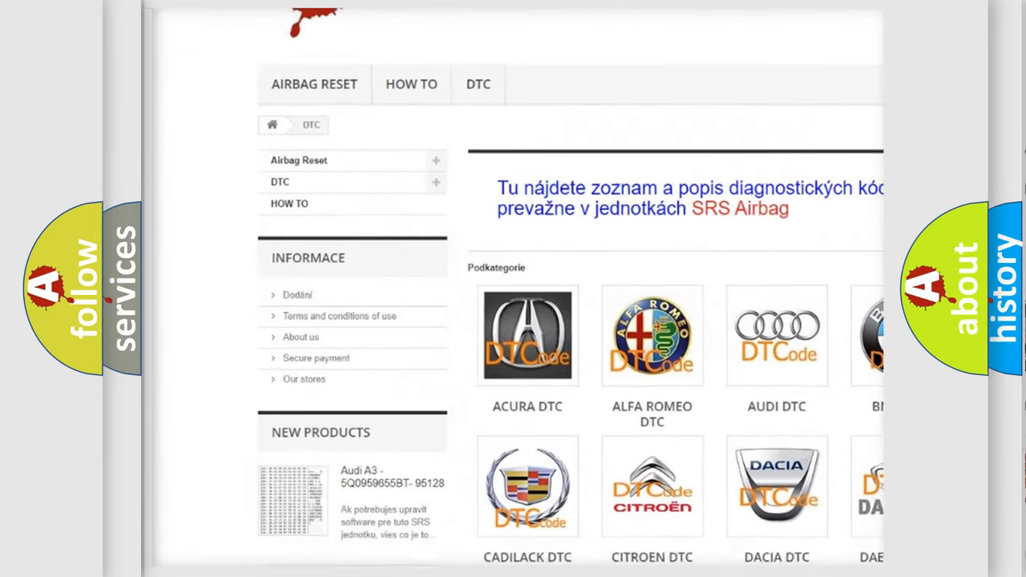
scroll("down", 3)
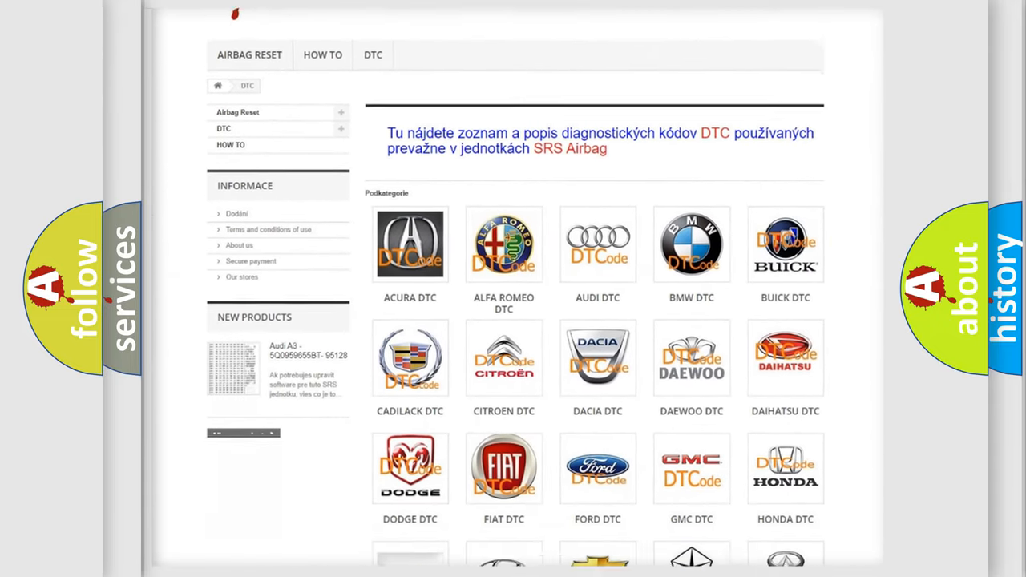
scroll("down", 3)
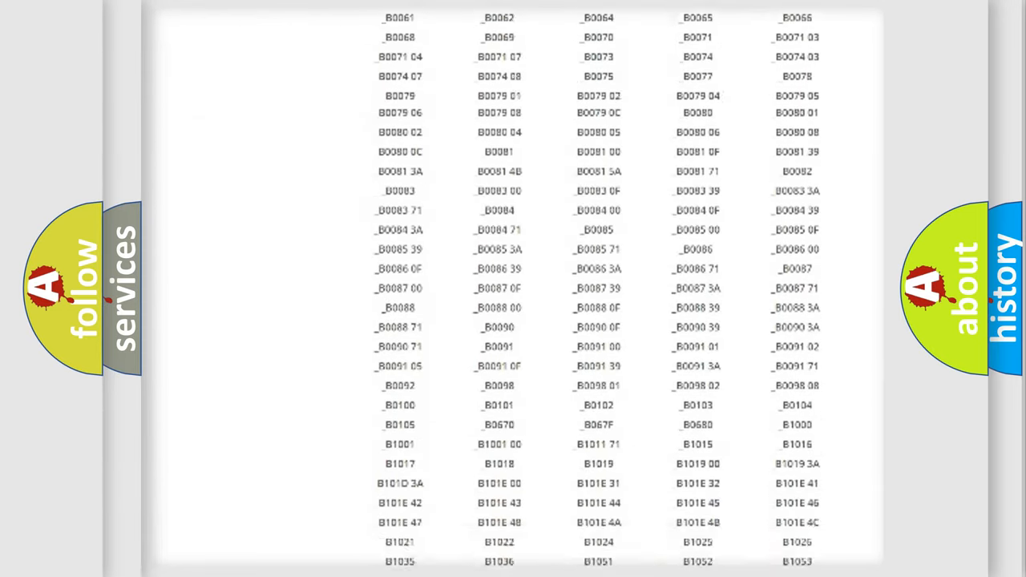
scroll("up", 3)
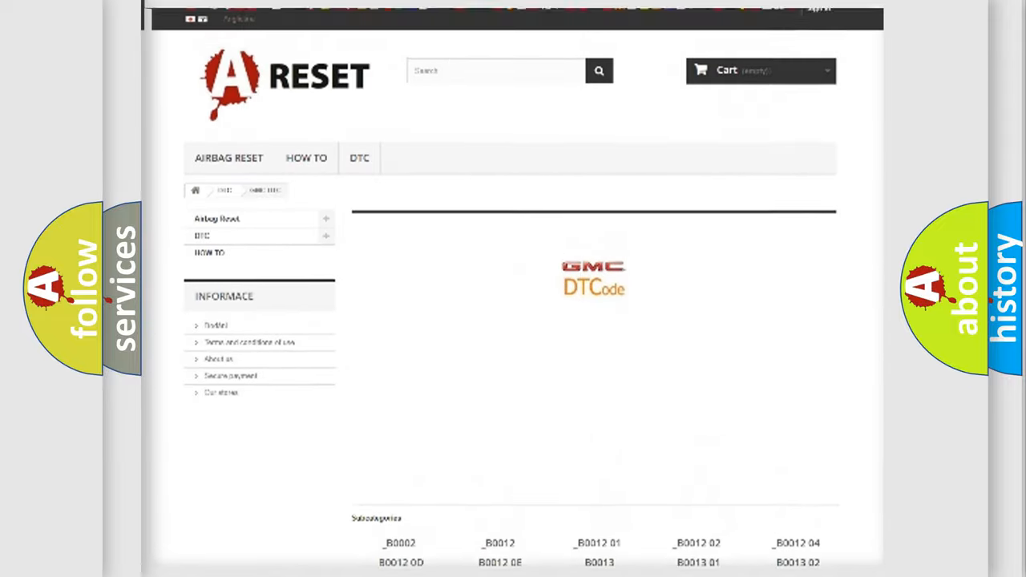